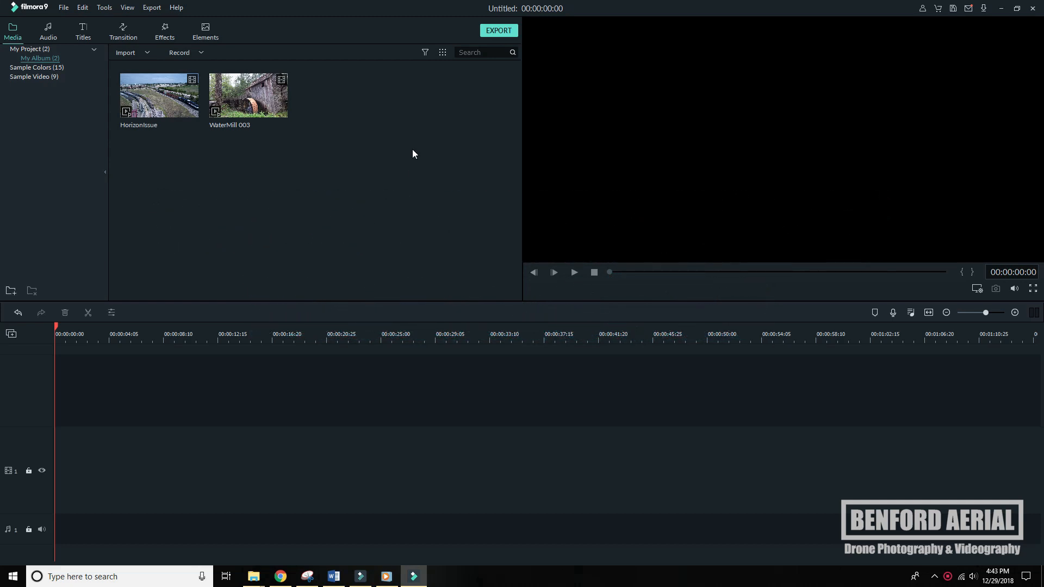
Drag the HorizonIssue clip onto the timeline and match the project settings to its resolution
{"action": "left_click", "coordinate": [248, 96]}
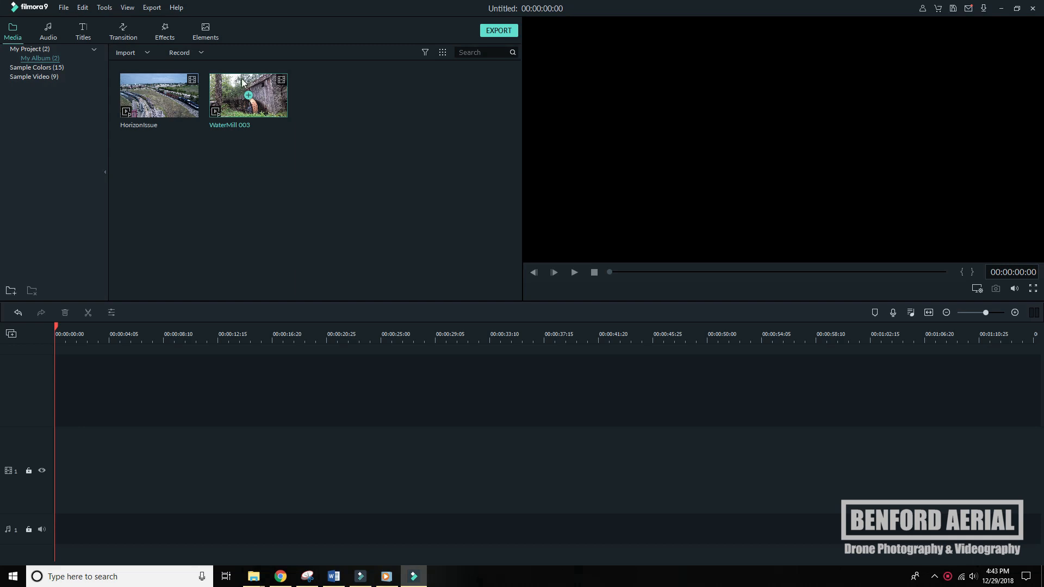
{"action": "mouse_move", "coordinate": [159, 95]}
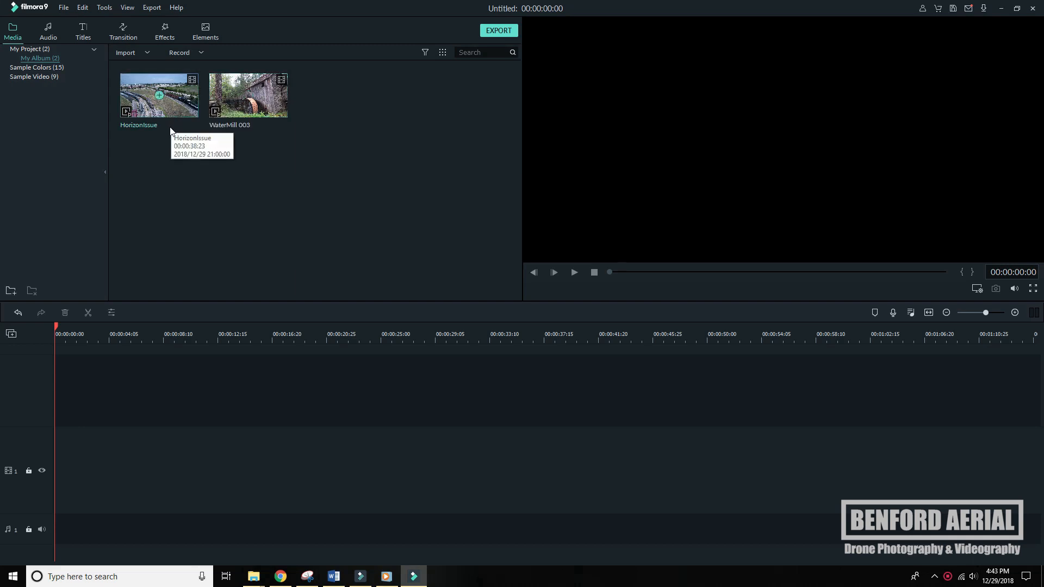
{"action": "left_click_drag", "start_coordinate": [158, 96], "coordinate": [319, 391]}
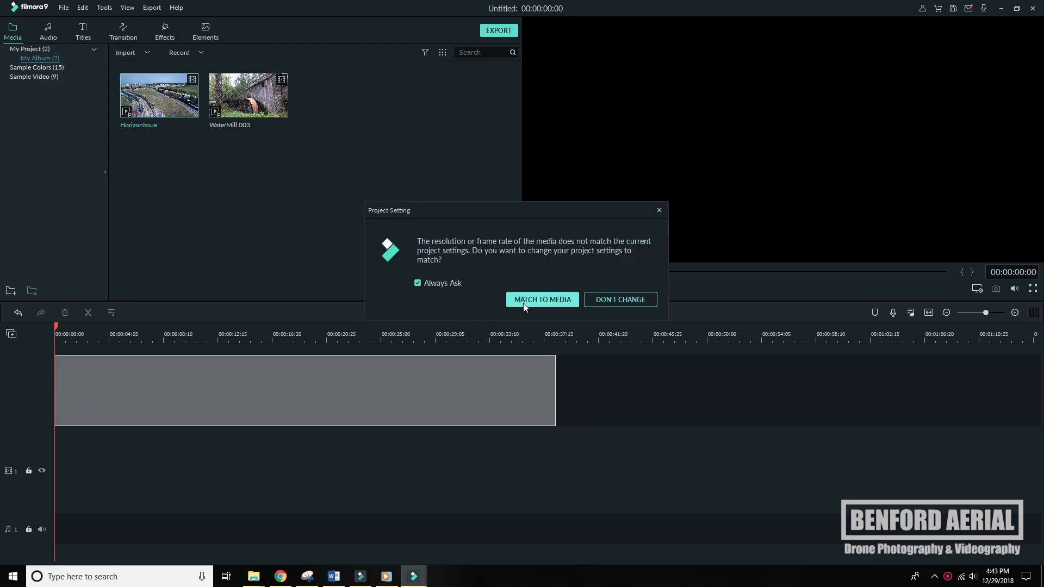
{"action": "left_click", "coordinate": [542, 300]}
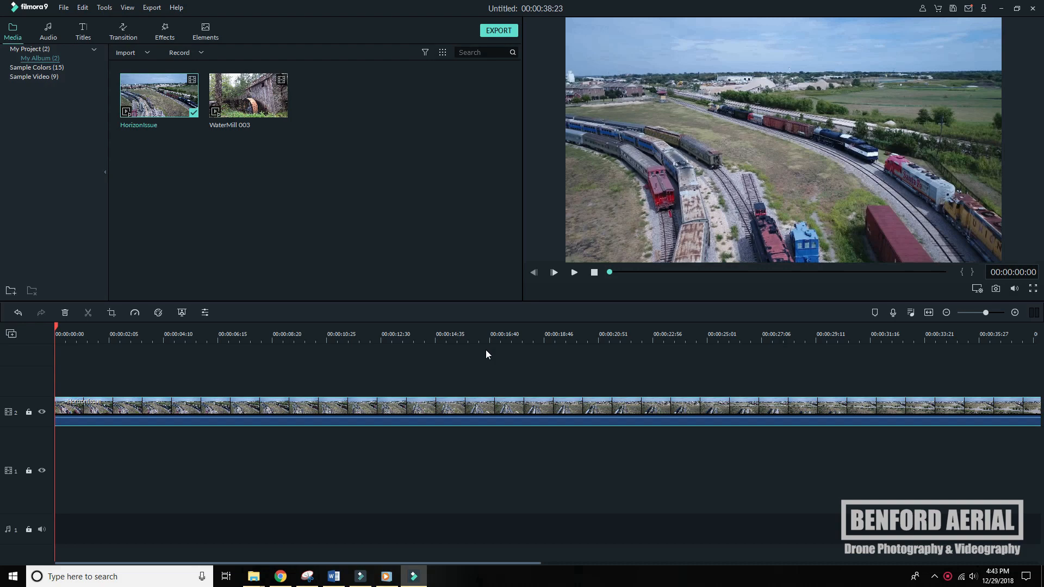
{"action": "left_click", "coordinate": [573, 271]}
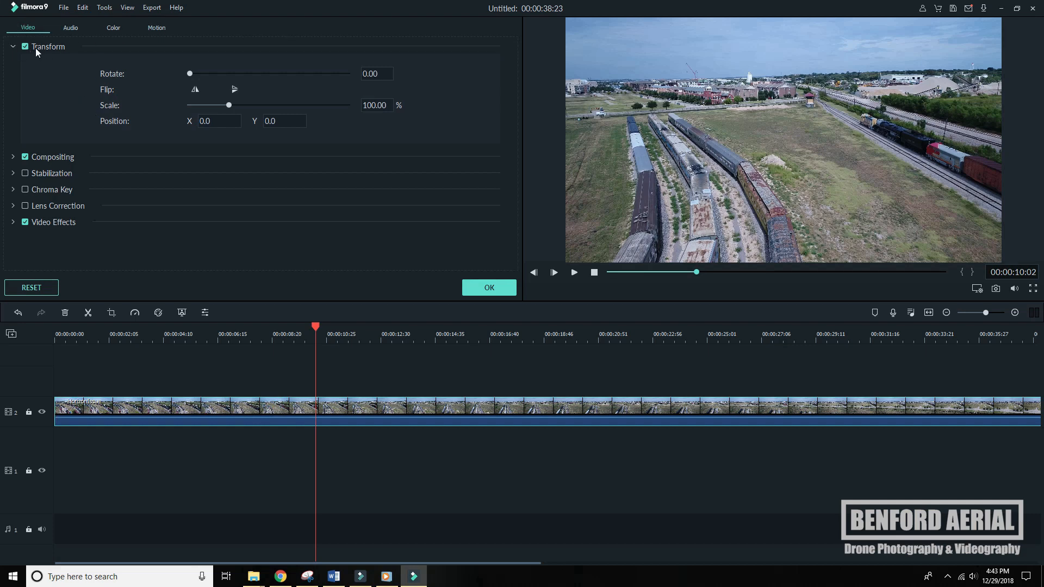
{"action": "mouse_move", "coordinate": [189, 73]}
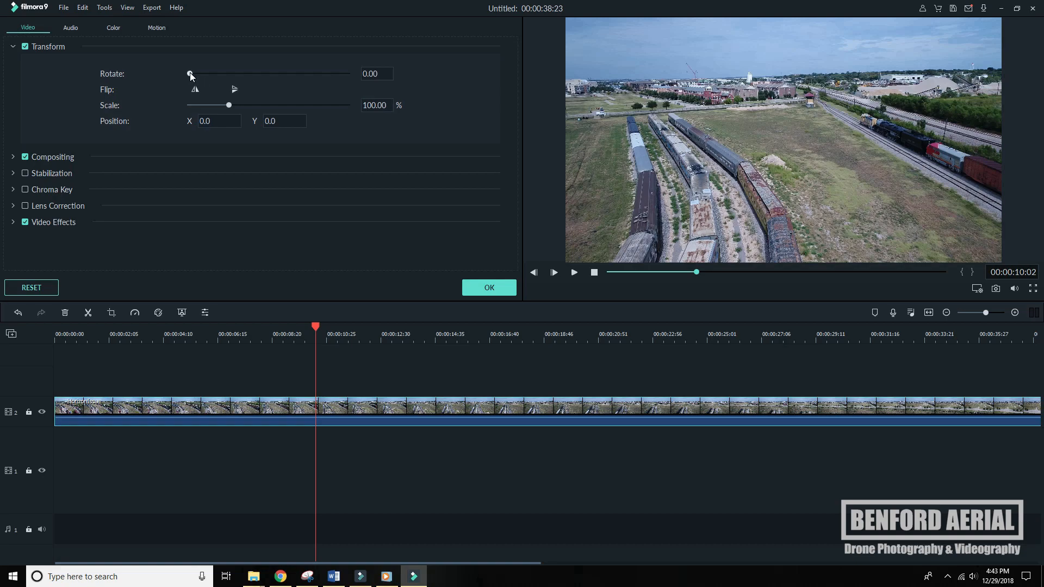
Swing the clip's rotation from about 18° up to nearly a full turn and back, then reset it to zero
{"action": "left_click_drag", "start_coordinate": [190, 72], "coordinate": [197, 73]}
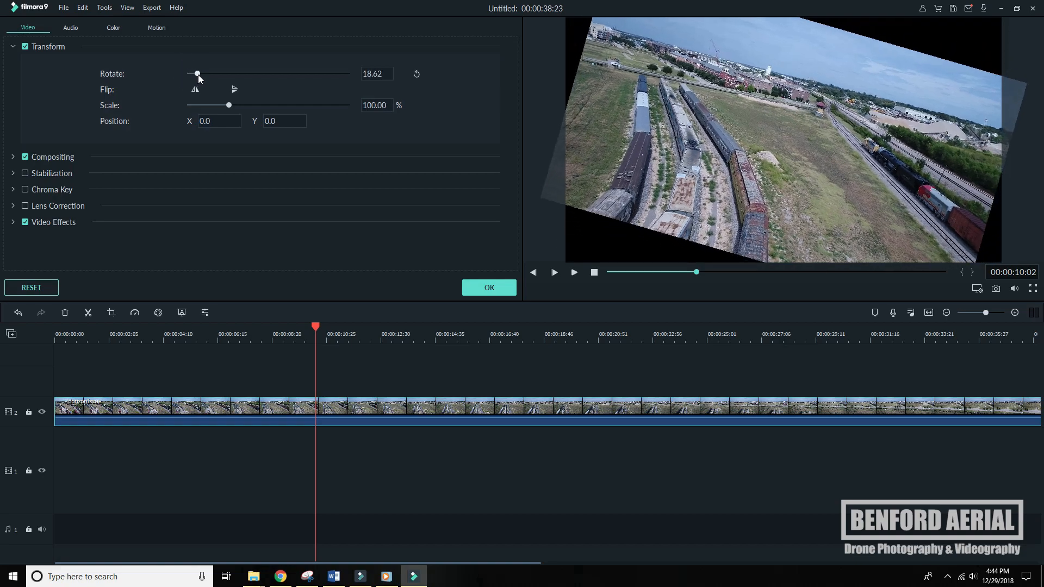
{"action": "left_click_drag", "start_coordinate": [196, 73], "coordinate": [261, 73]}
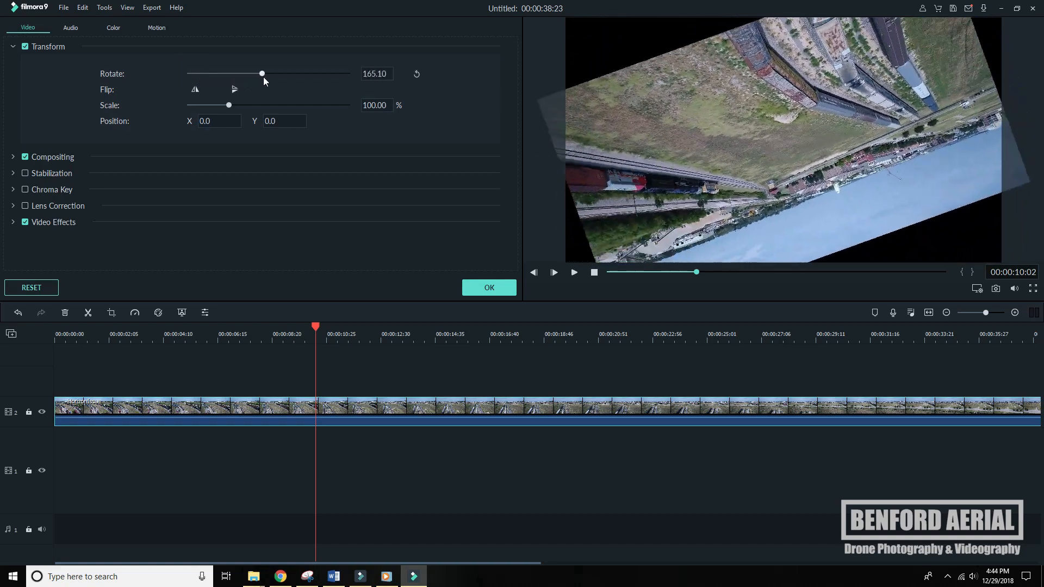
{"action": "left_click_drag", "start_coordinate": [261, 73], "coordinate": [336, 73]}
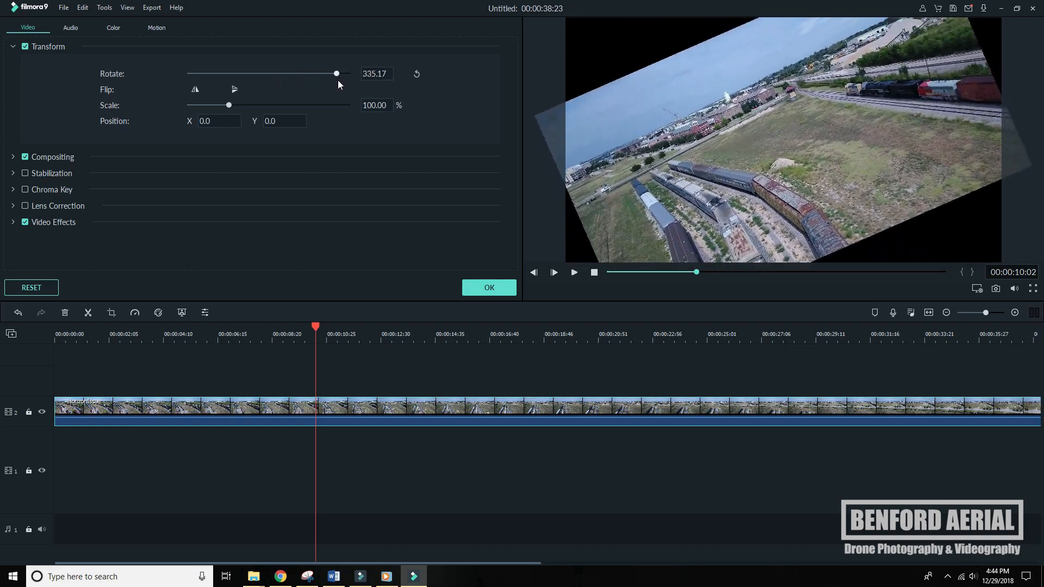
{"action": "left_click_drag", "start_coordinate": [336, 73], "coordinate": [346, 73]}
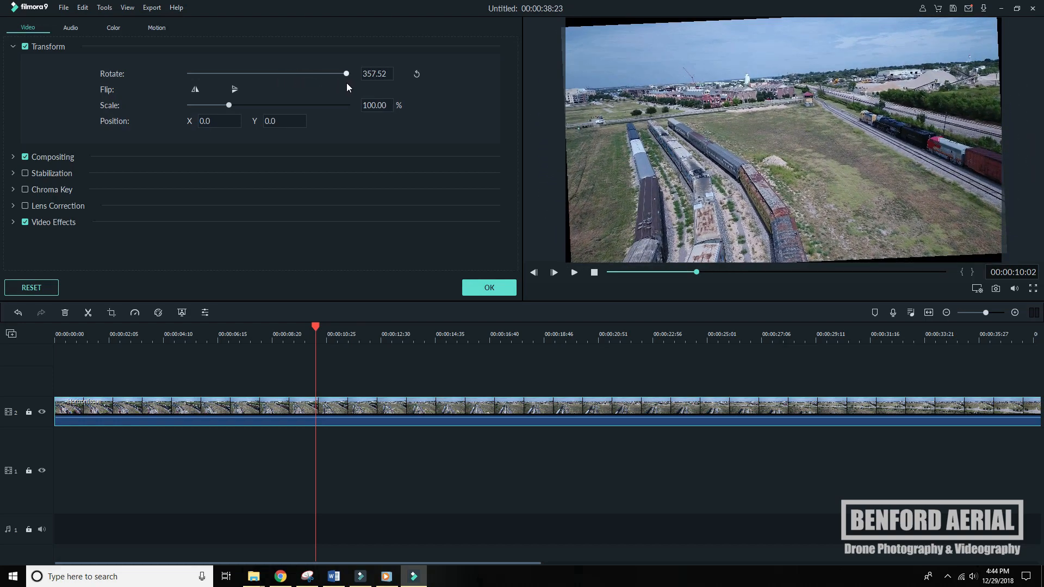
{"action": "left_click_drag", "start_coordinate": [346, 73], "coordinate": [264, 73]}
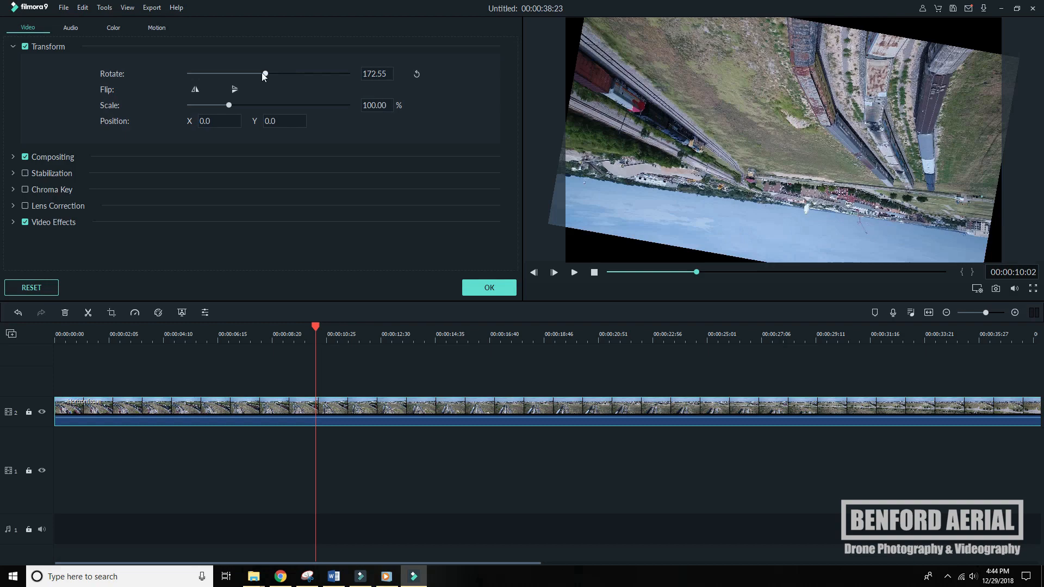
{"action": "left_click_drag", "start_coordinate": [264, 73], "coordinate": [192, 73]}
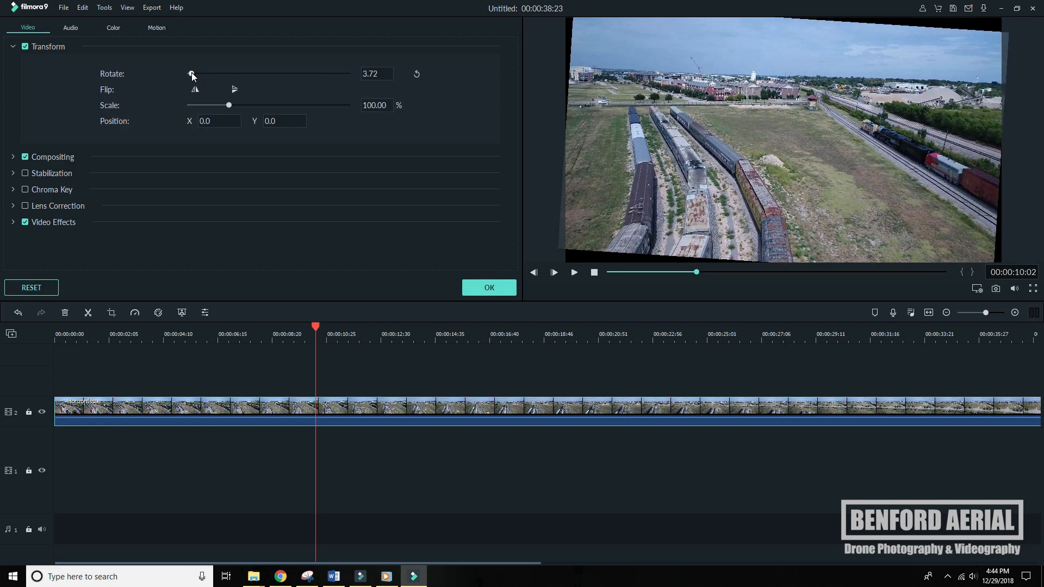
{"action": "left_click", "coordinate": [416, 73]}
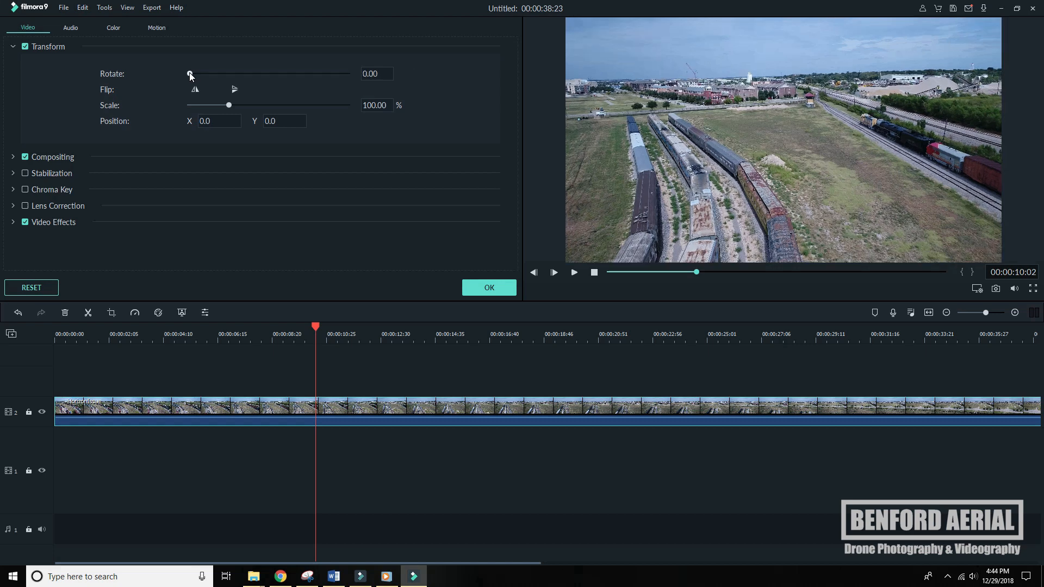
Tilt the train-yard footage slightly toward level and check the horizon at another moment
{"action": "left_click_drag", "start_coordinate": [190, 73], "coordinate": [193, 73]}
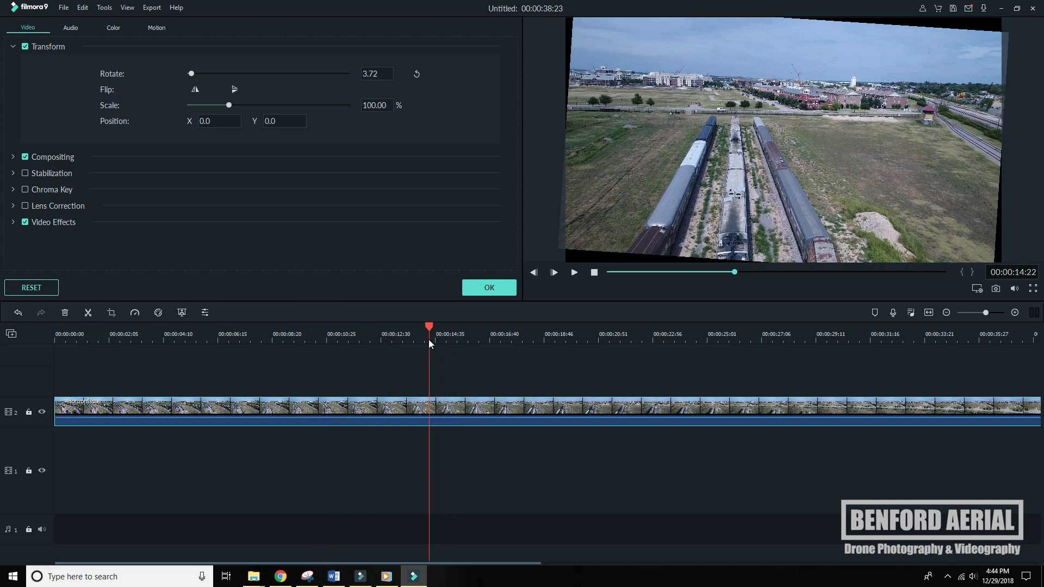
{"action": "left_click", "coordinate": [538, 327]}
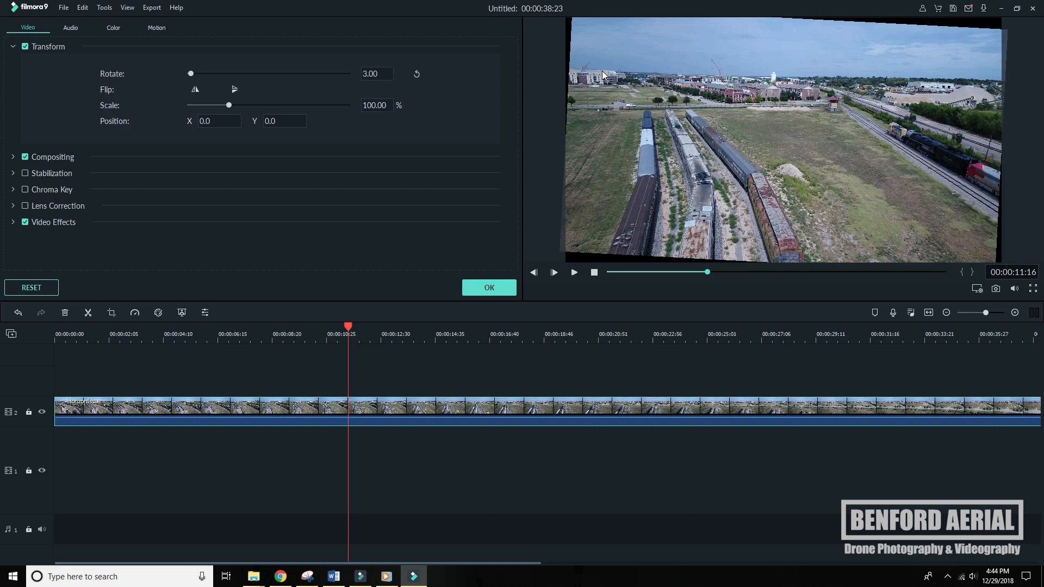
{"action": "mouse_move", "coordinate": [624, 74]}
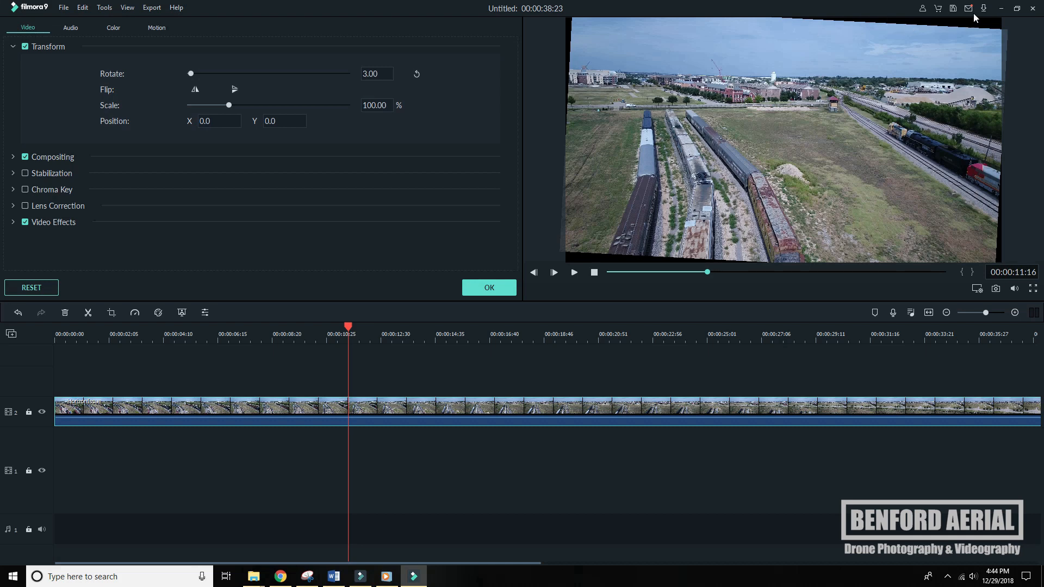
{"action": "mouse_move", "coordinate": [580, 29]}
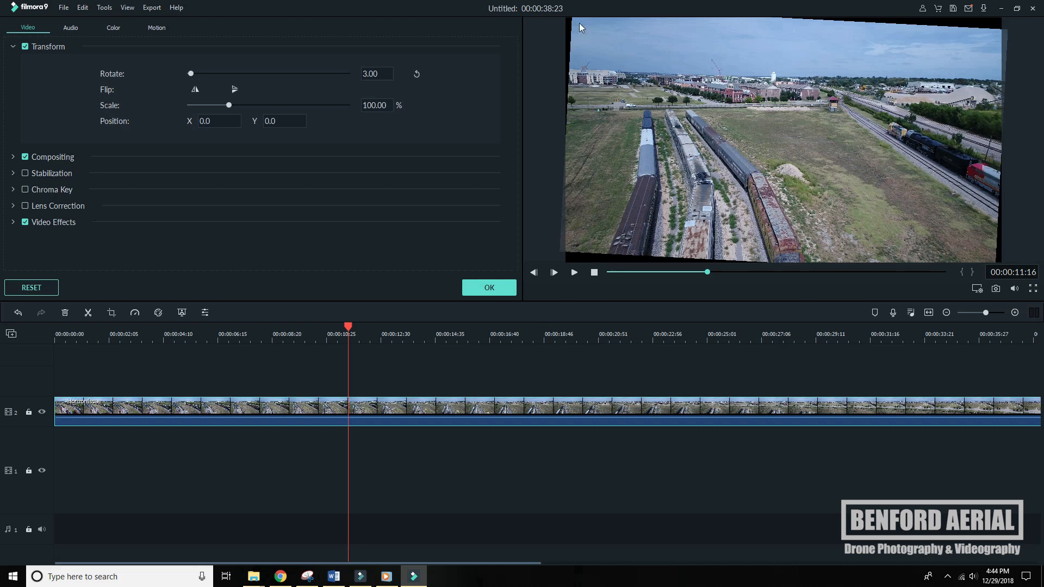
{"action": "mouse_move", "coordinate": [694, 62]}
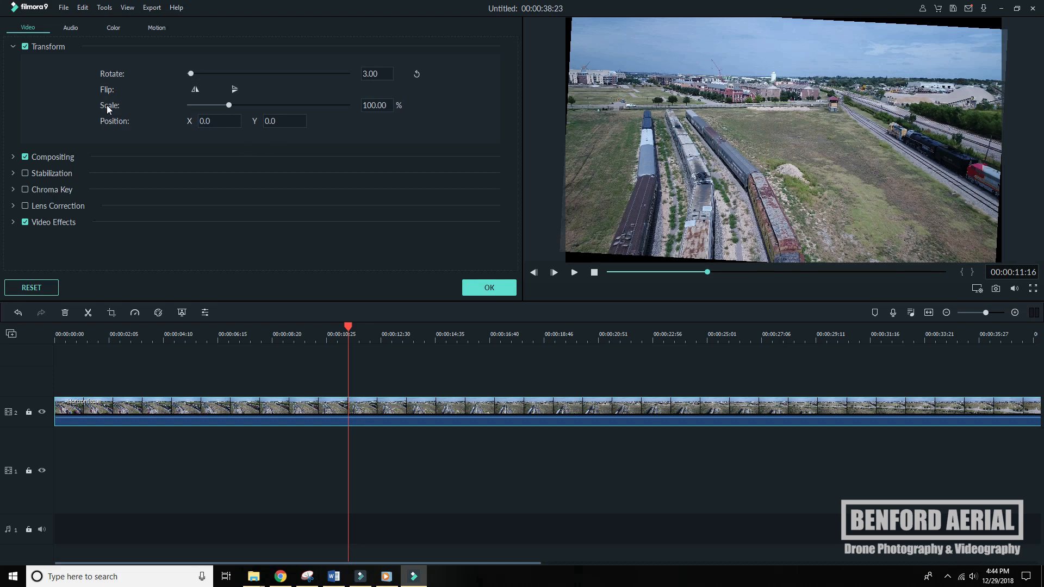
Adjust the Scale until the black corners vanish at about 112%, then confirm with OK
{"action": "left_click_drag", "start_coordinate": [228, 105], "coordinate": [233, 104]}
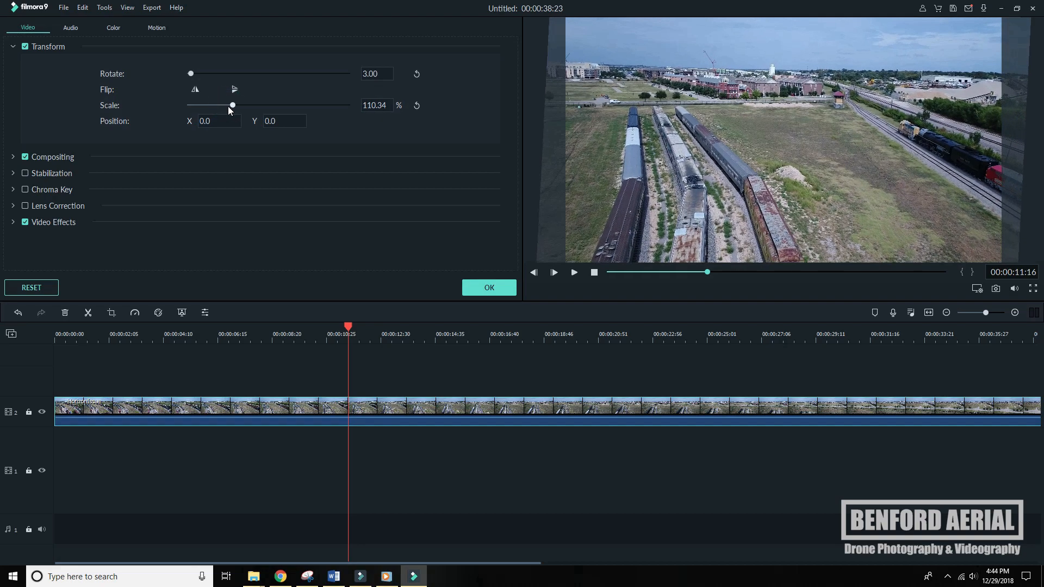
{"action": "left_click_drag", "start_coordinate": [233, 105], "coordinate": [222, 106]}
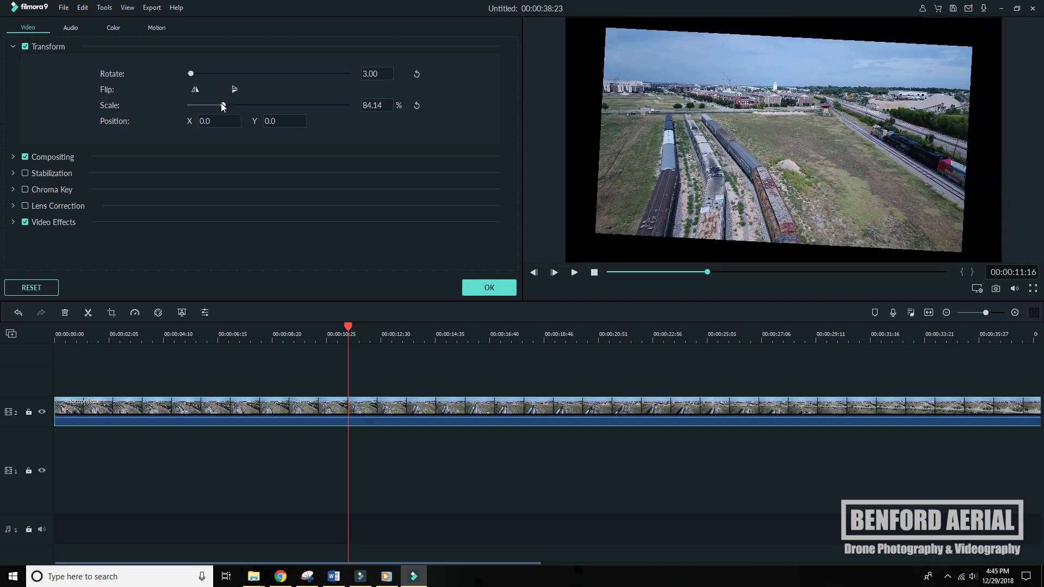
{"action": "left_click_drag", "start_coordinate": [221, 105], "coordinate": [232, 105]}
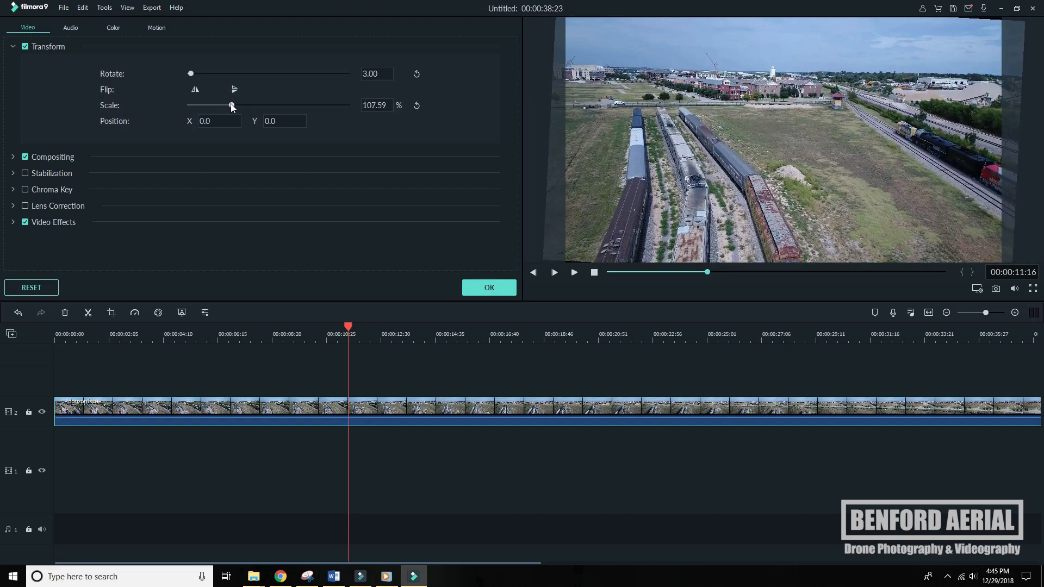
{"action": "left_click_drag", "start_coordinate": [230, 105], "coordinate": [233, 105]}
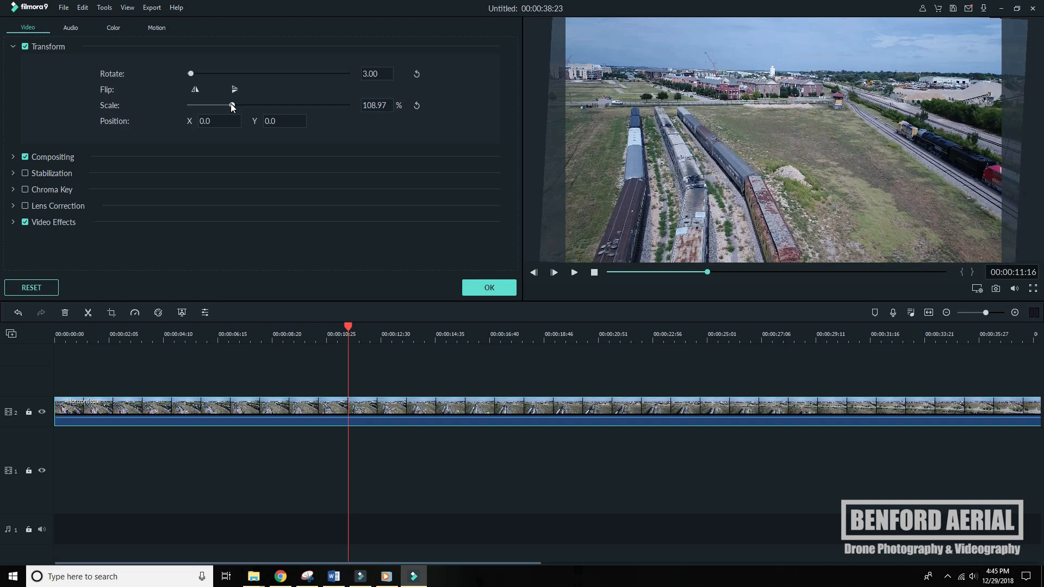
{"action": "left_click_drag", "start_coordinate": [227, 106], "coordinate": [233, 106]}
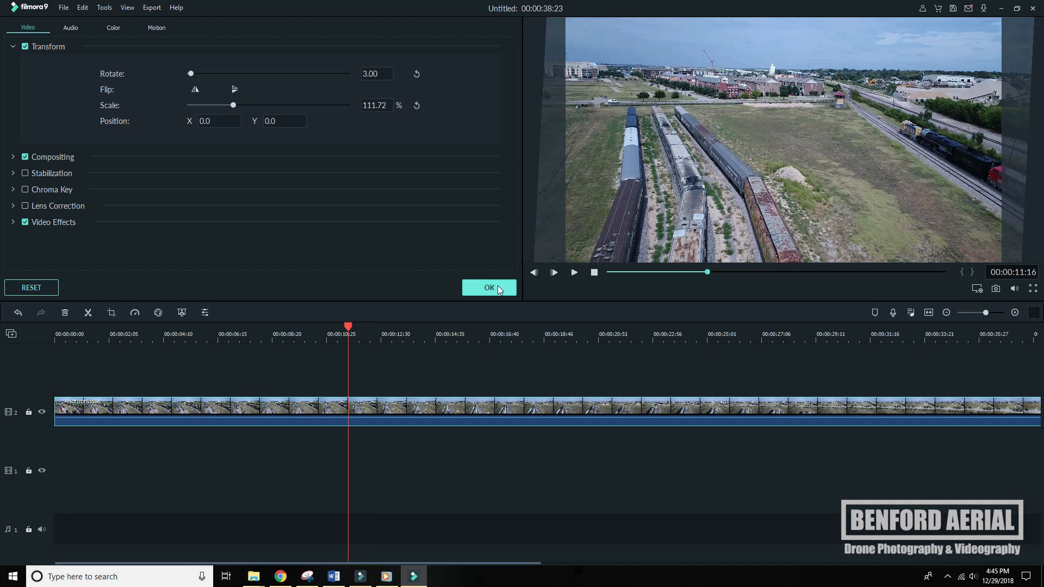
{"action": "left_click", "coordinate": [488, 287]}
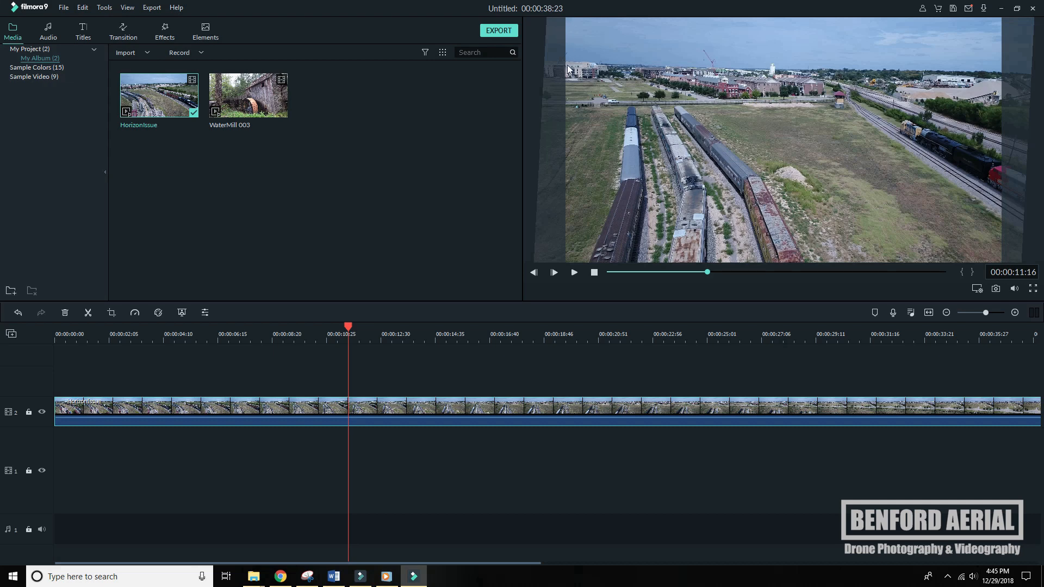
{"action": "mouse_move", "coordinate": [571, 88]}
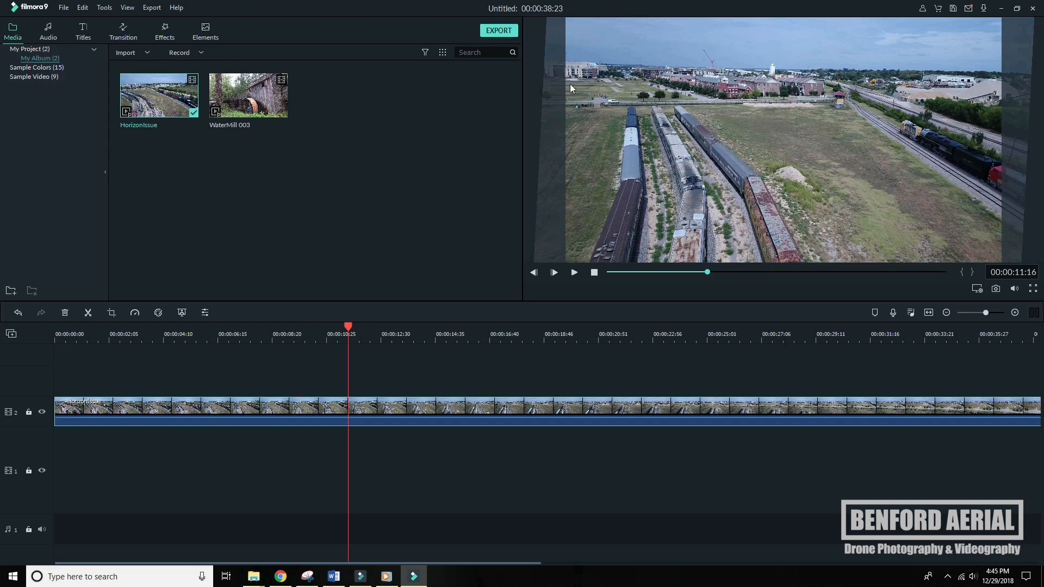
{"action": "mouse_move", "coordinate": [1005, 250]}
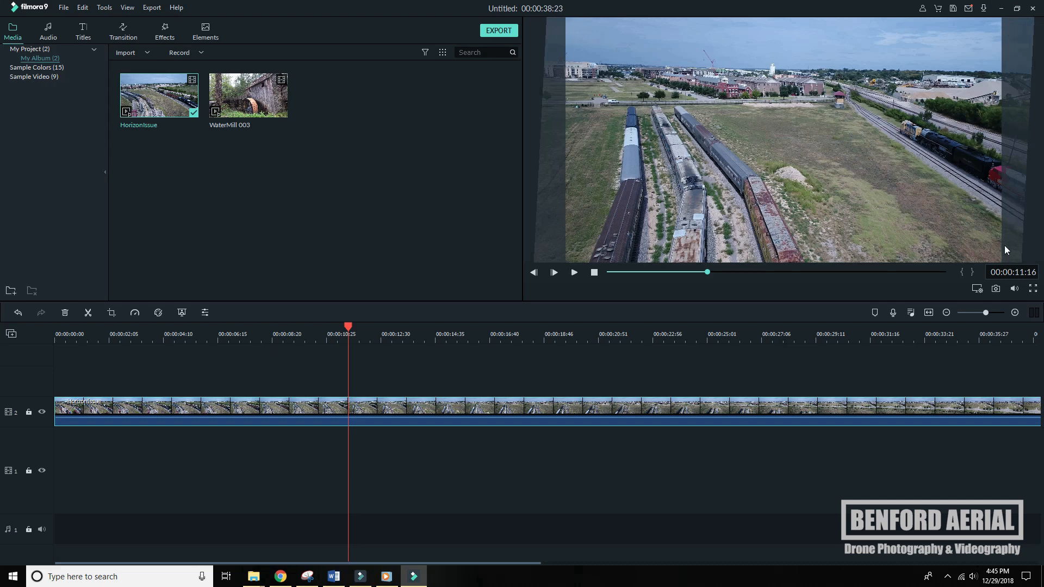
Remove the HorizonIssue clip, leaving the timeline empty
{"action": "left_click", "coordinate": [573, 272]}
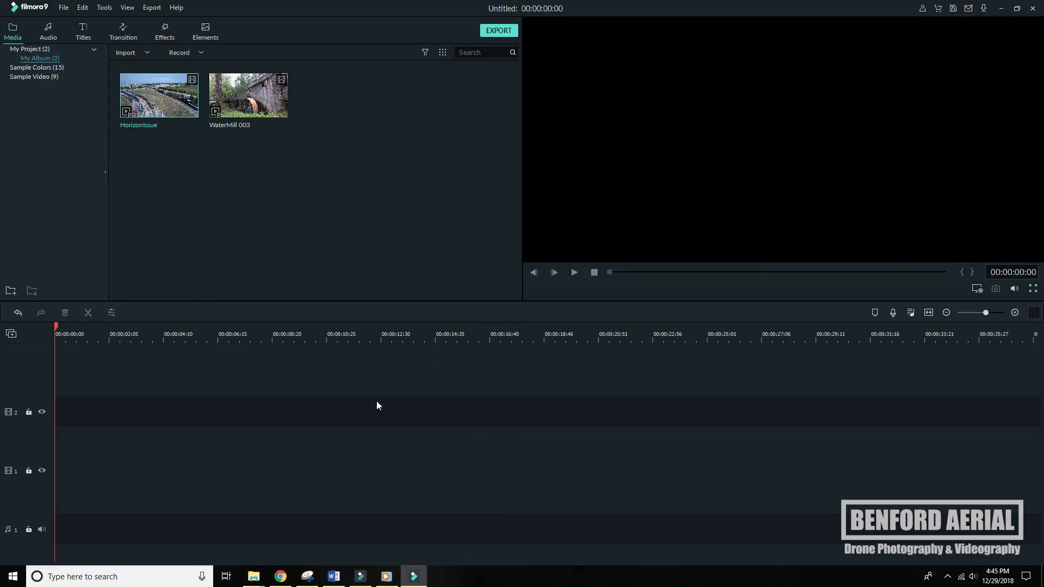
Add WaterMill 003 to the timeline, match project settings, preview it and return to about five seconds in
{"action": "left_click_drag", "start_coordinate": [248, 96], "coordinate": [342, 380]}
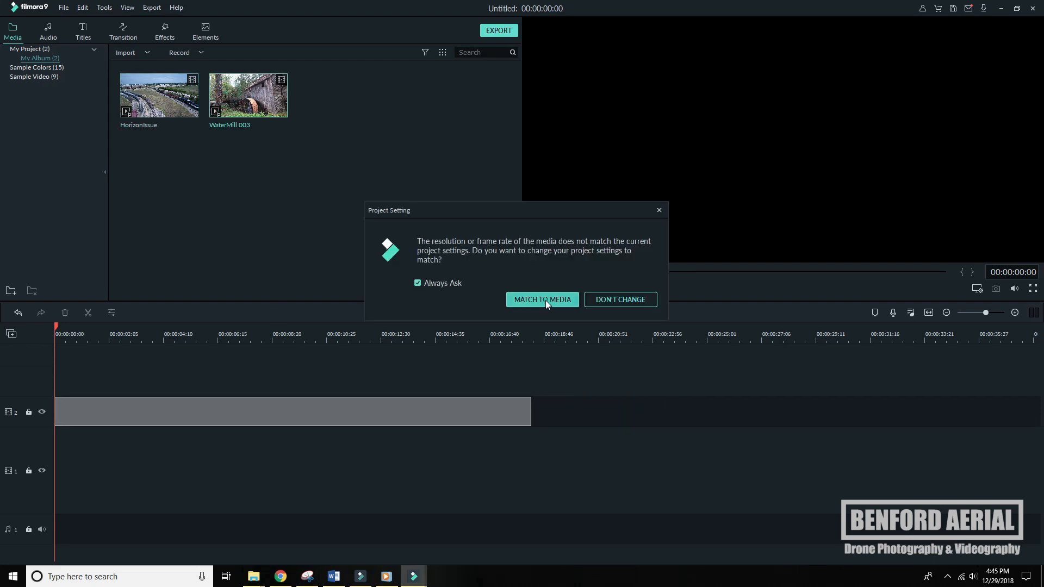
{"action": "left_click", "coordinate": [542, 300]}
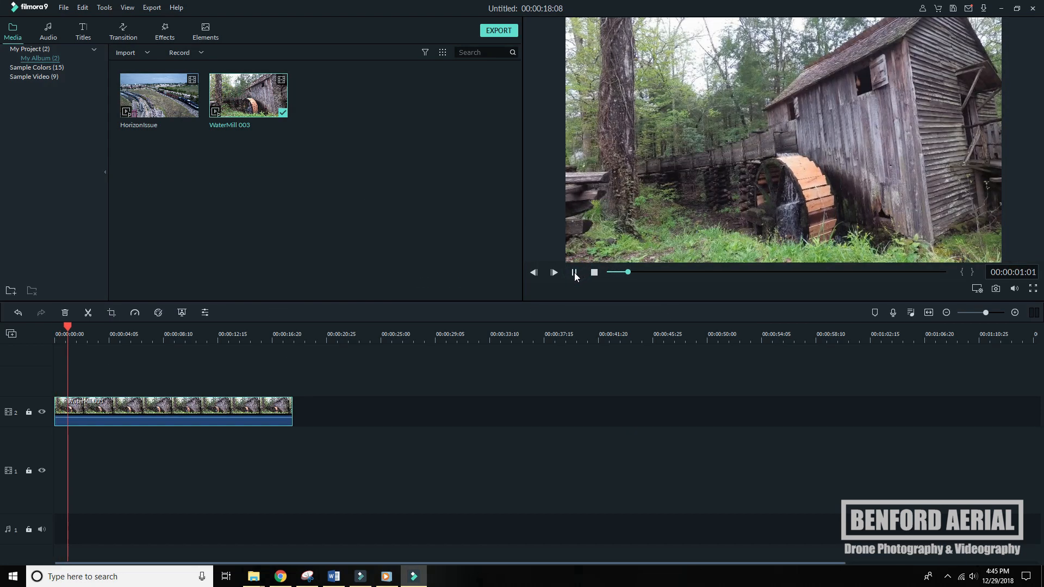
{"action": "left_click", "coordinate": [553, 271]}
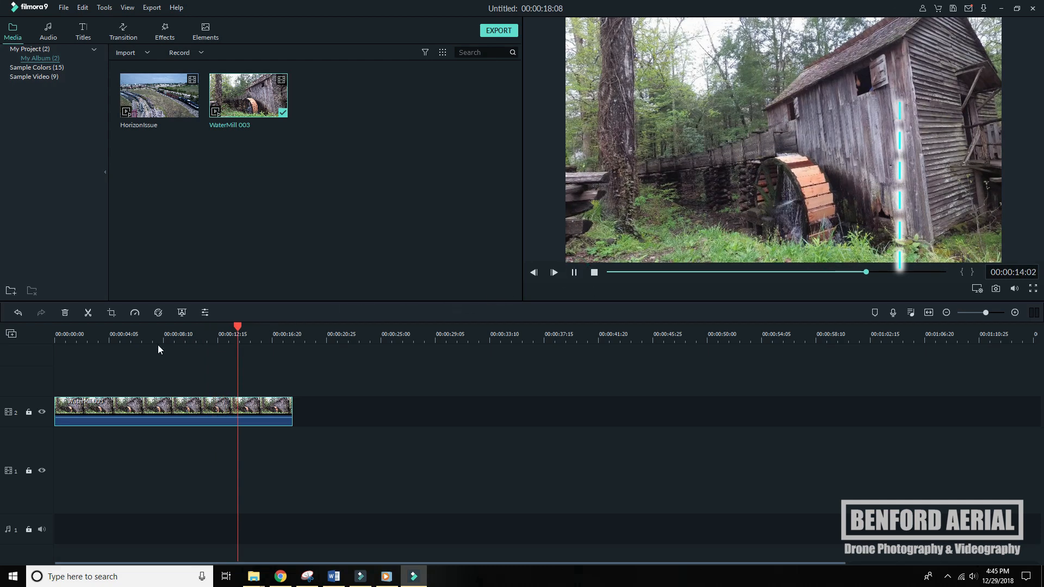
{"action": "left_click", "coordinate": [126, 334]}
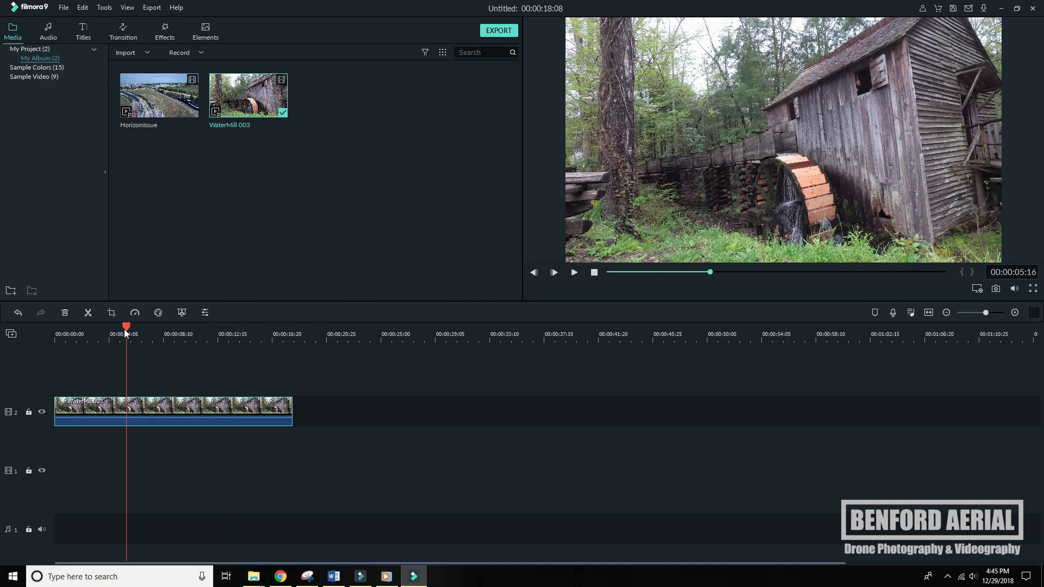
{"action": "left_click", "coordinate": [154, 411]}
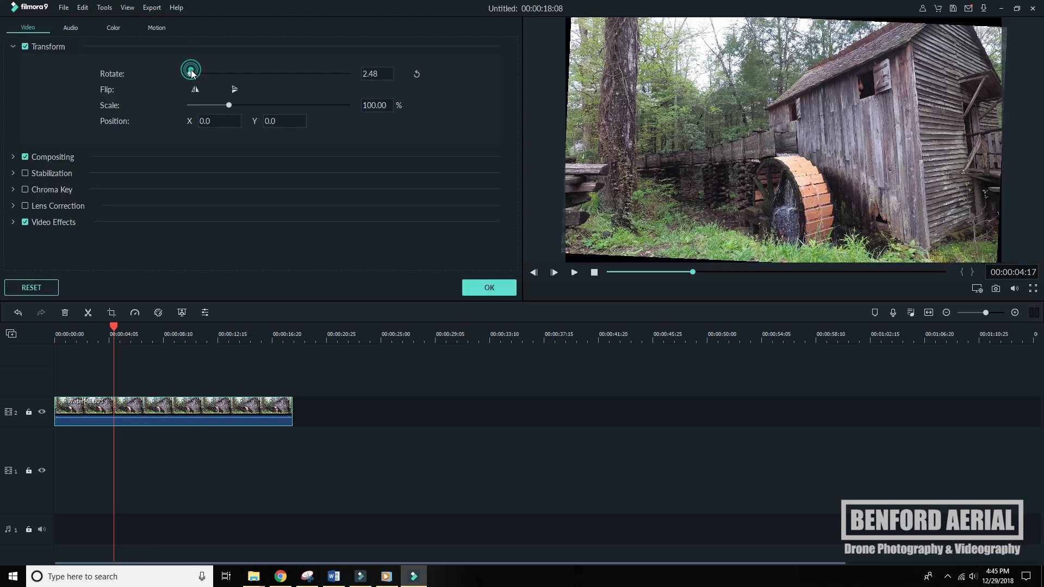
Set the water mill clip's Rotate to about 4.97 and Scale to about 115.86%, then confirm with OK
{"action": "left_click_drag", "start_coordinate": [190, 69], "coordinate": [200, 70]}
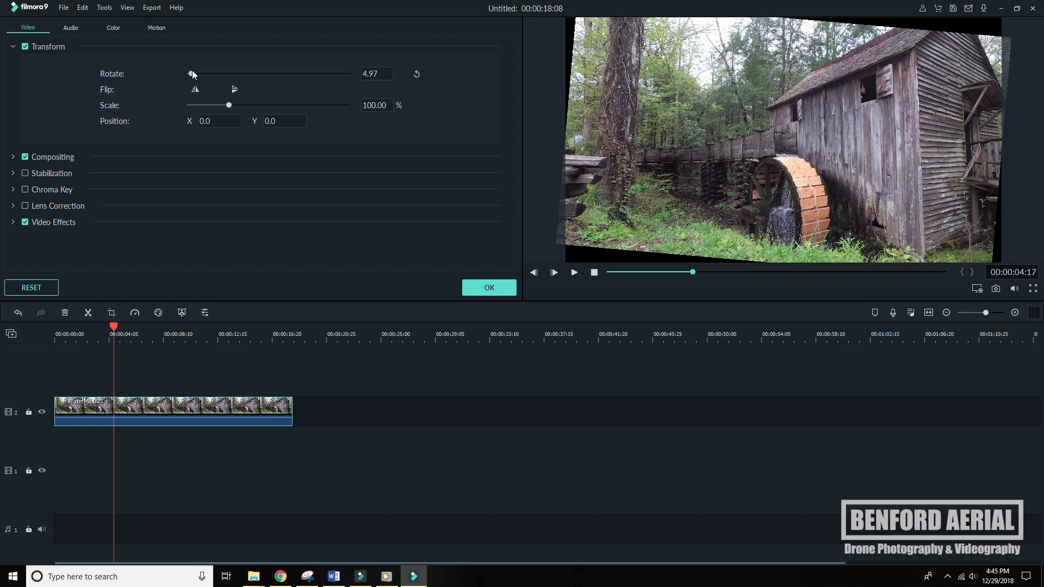
{"action": "mouse_move", "coordinate": [900, 253]}
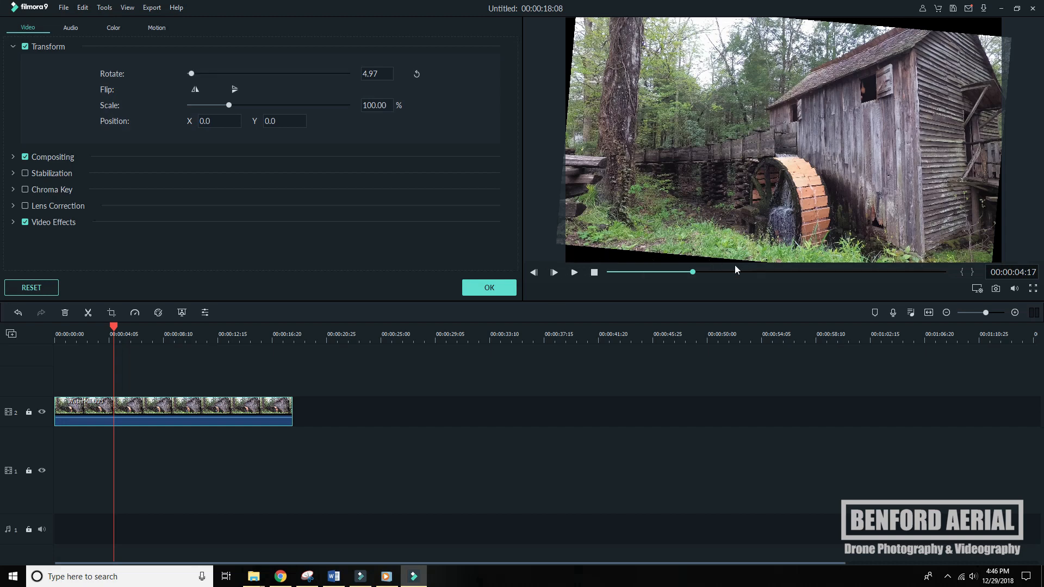
{"action": "mouse_move", "coordinate": [930, 30]}
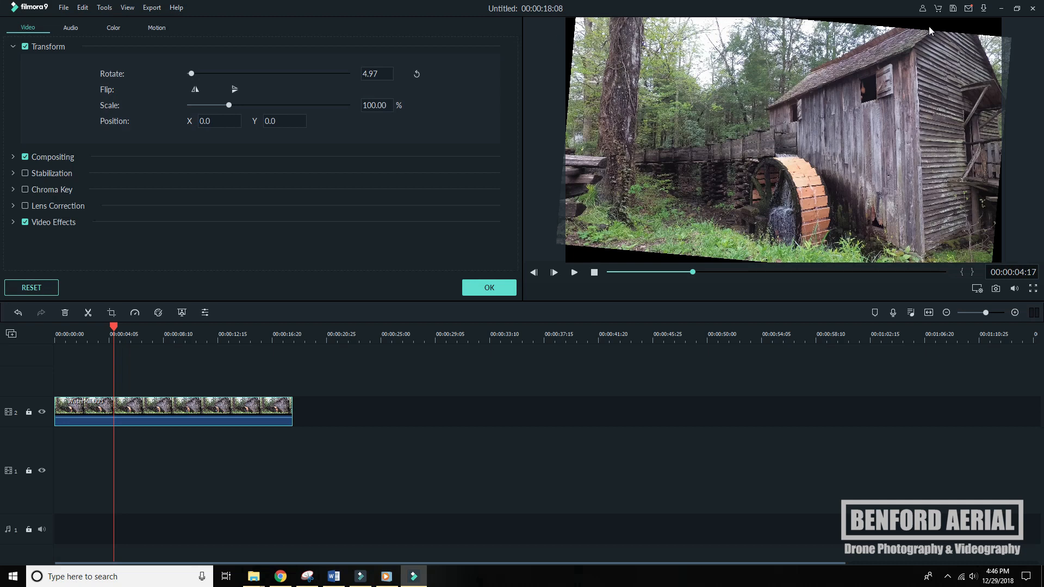
{"action": "mouse_move", "coordinate": [129, 175]}
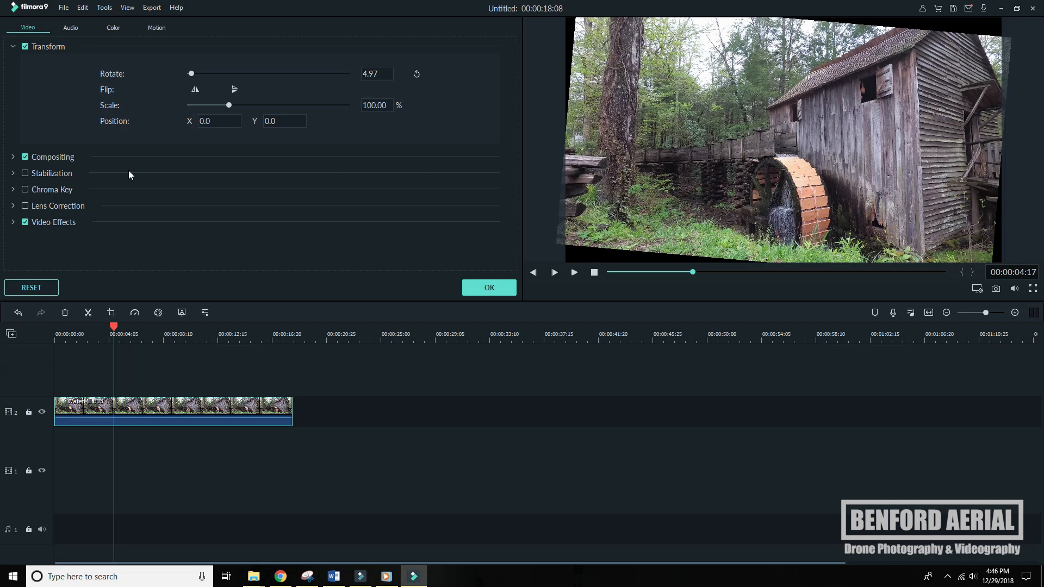
{"action": "left_click_drag", "start_coordinate": [228, 105], "coordinate": [233, 106]}
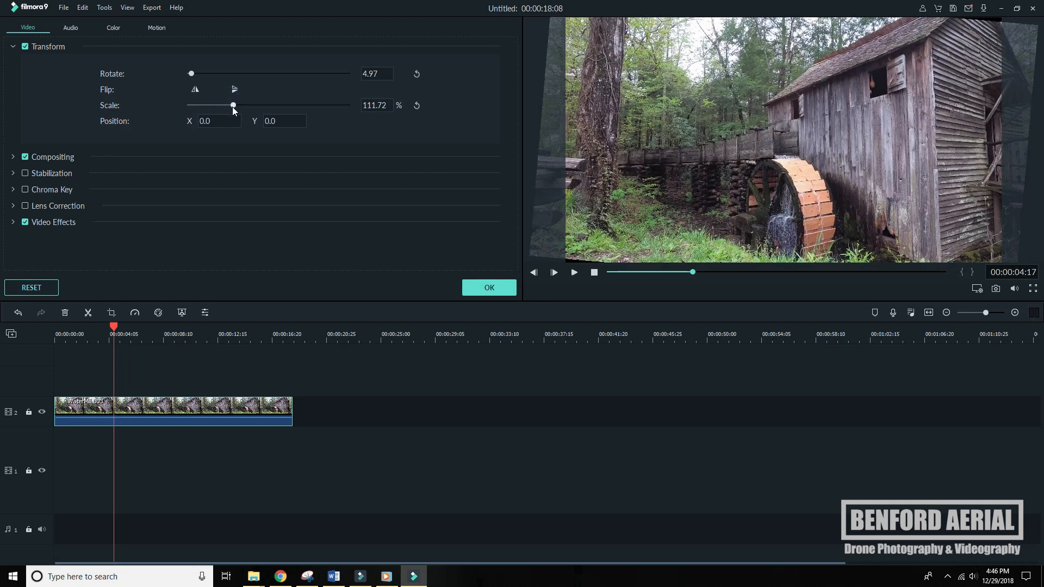
{"action": "left_click_drag", "start_coordinate": [232, 104], "coordinate": [238, 104]}
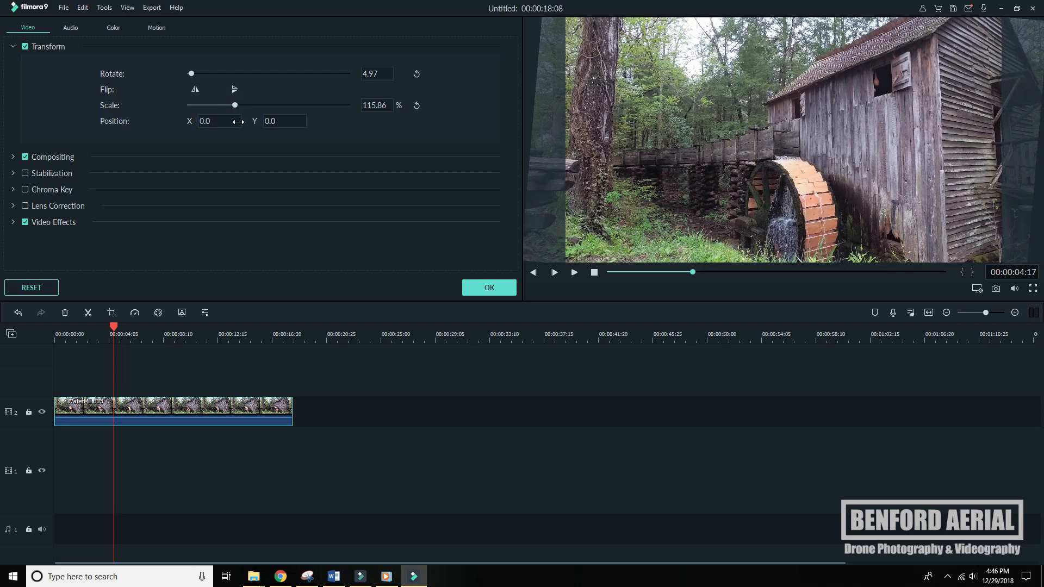
{"action": "mouse_move", "coordinate": [1012, 40]}
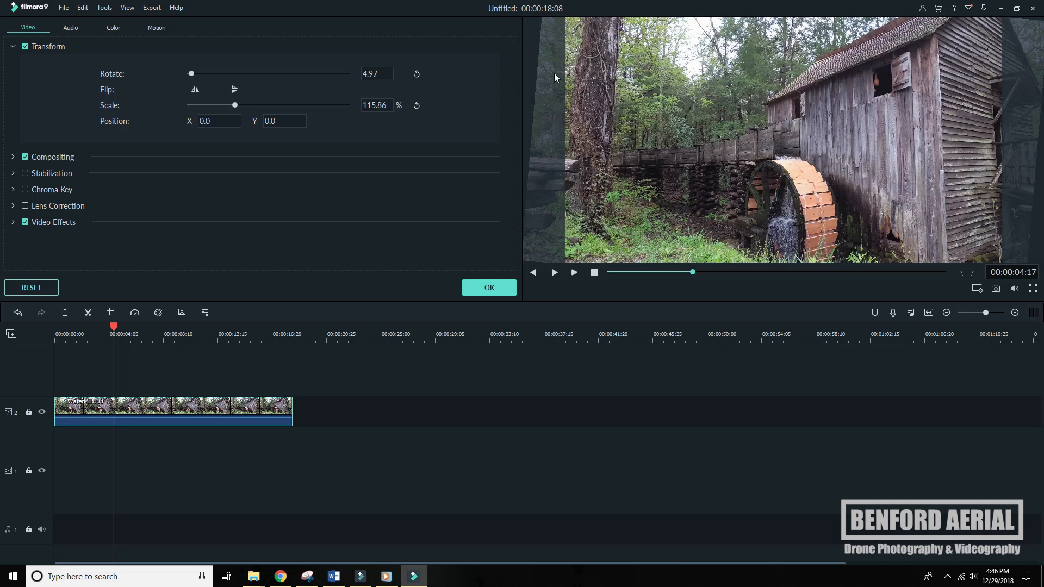
{"action": "mouse_move", "coordinate": [484, 276]}
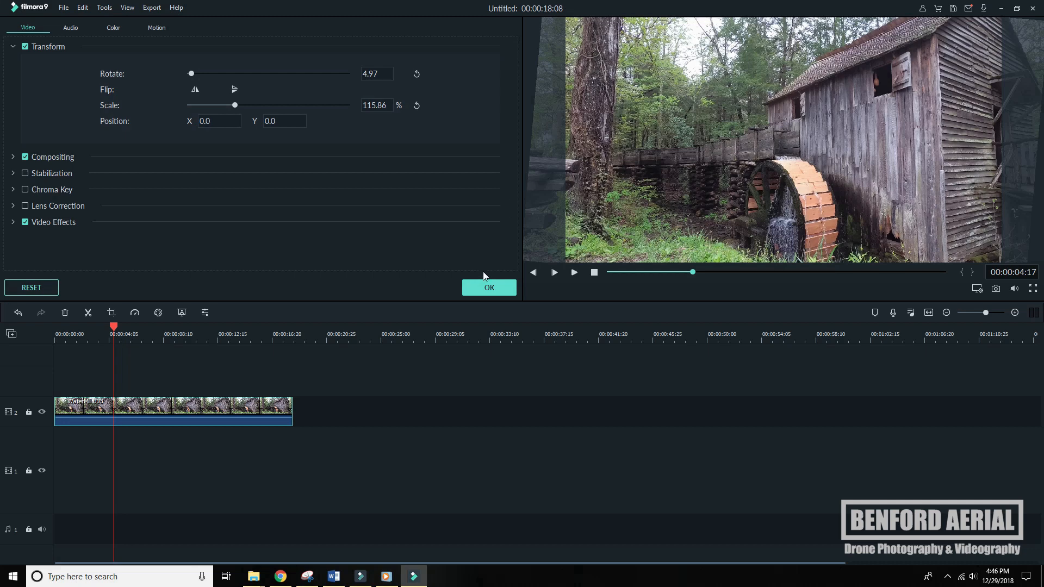
{"action": "left_click", "coordinate": [488, 287]}
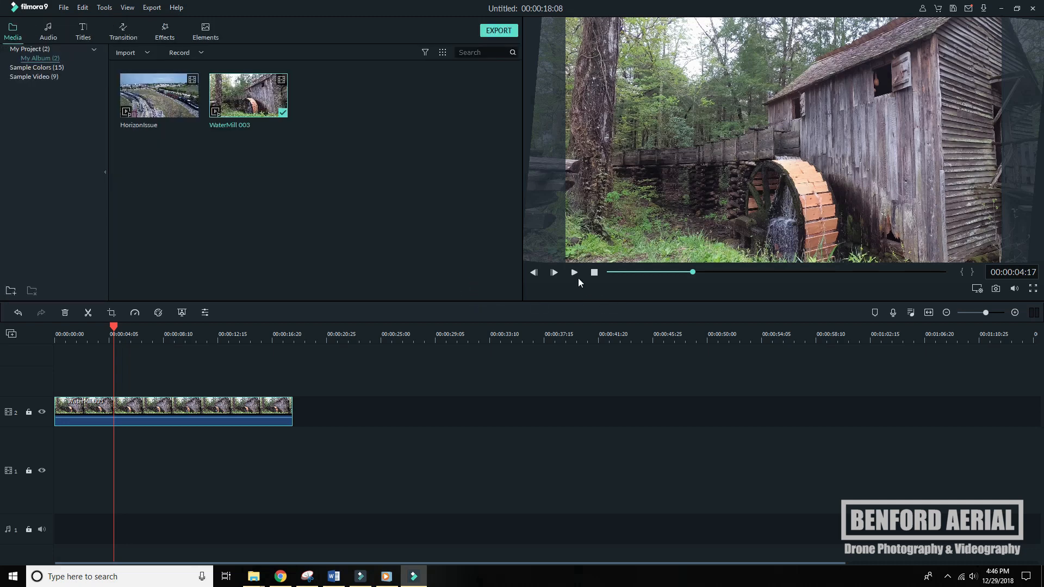
{"action": "left_click", "coordinate": [554, 272]}
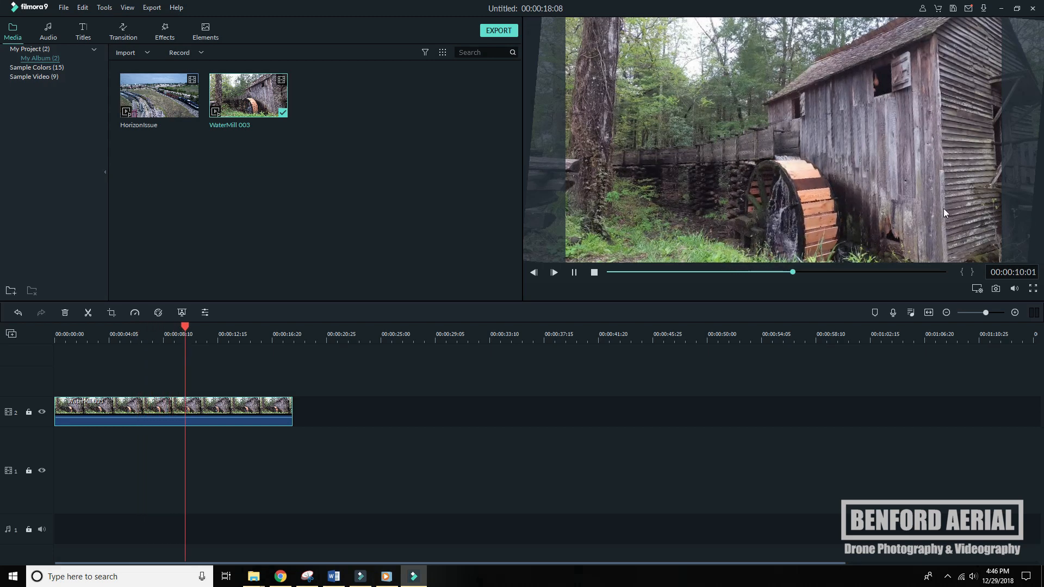
{"action": "left_click", "coordinate": [553, 272]}
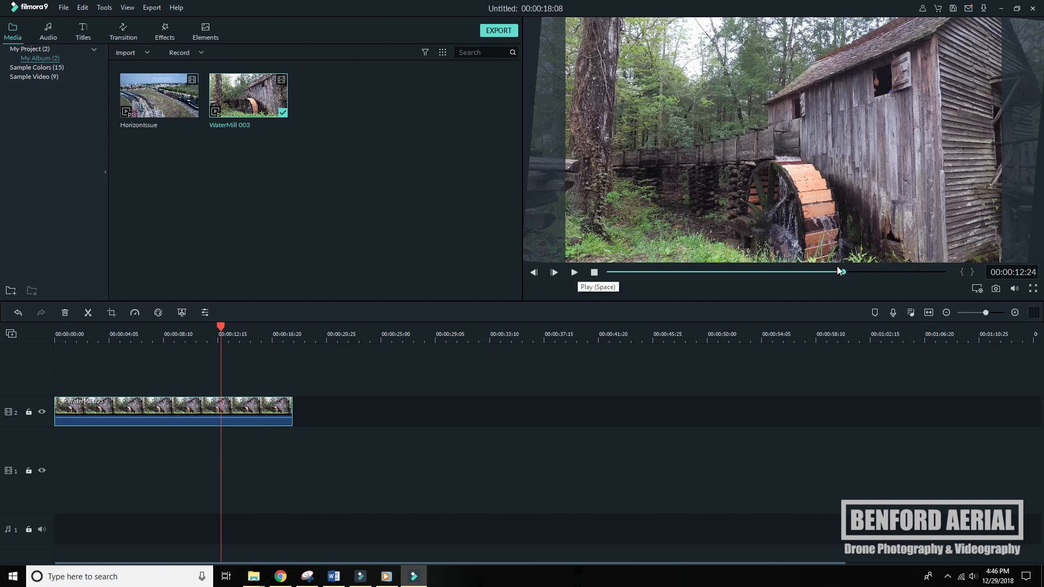
{"action": "mouse_move", "coordinate": [790, 289]}
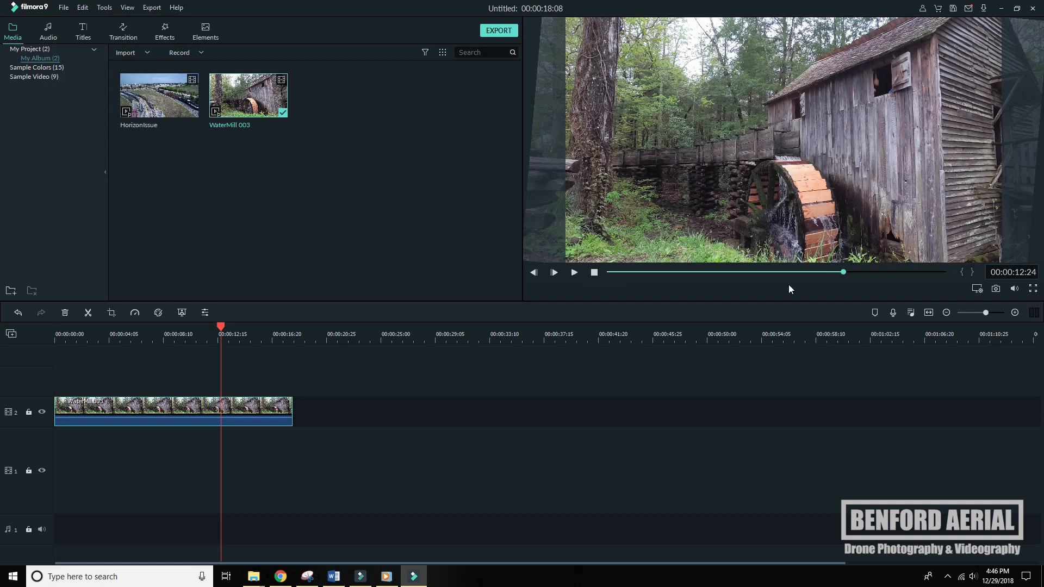
{"action": "mouse_move", "coordinate": [995, 269]}
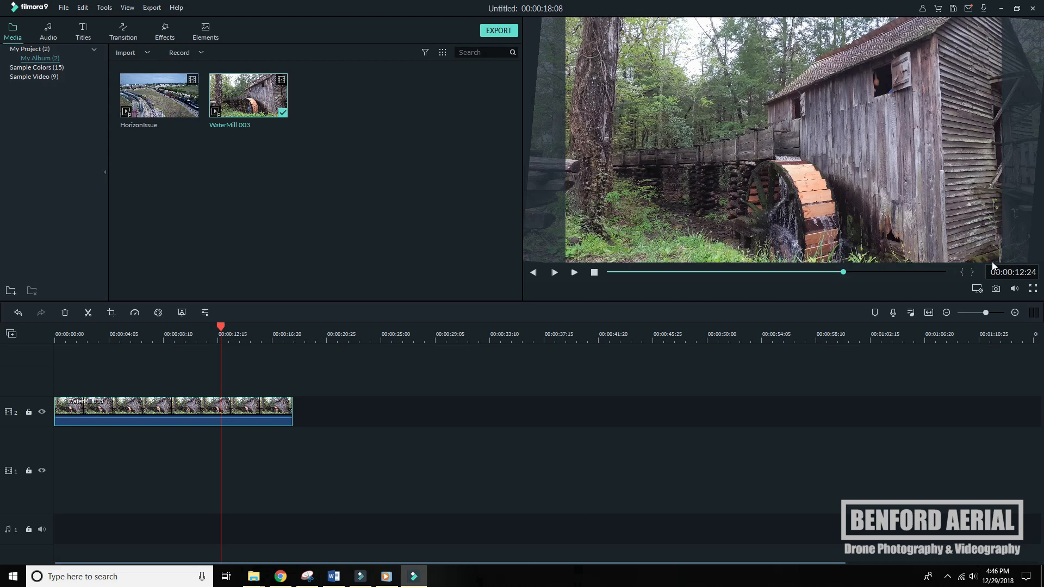
{"action": "mouse_move", "coordinate": [574, 272]}
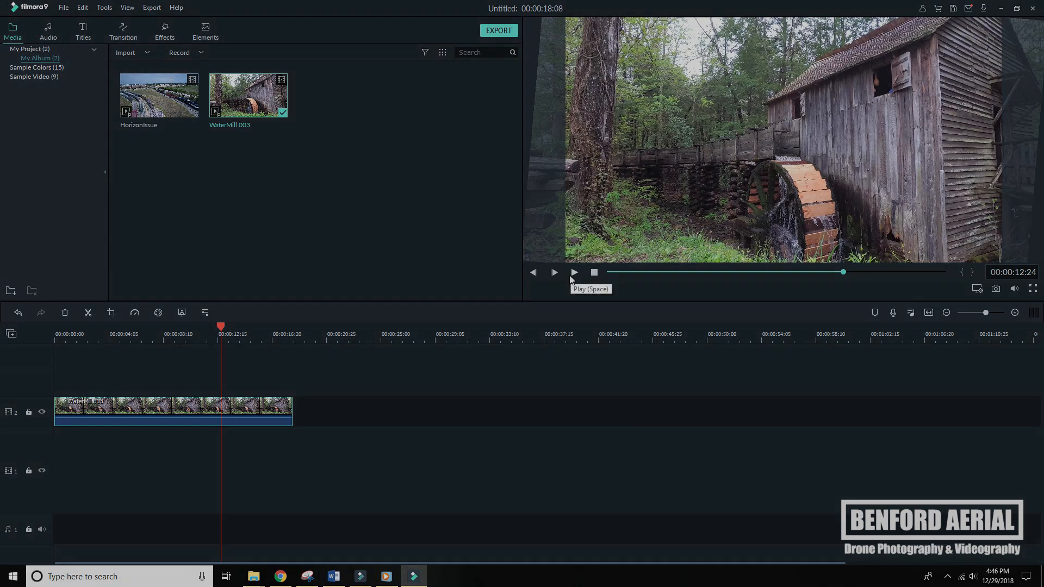